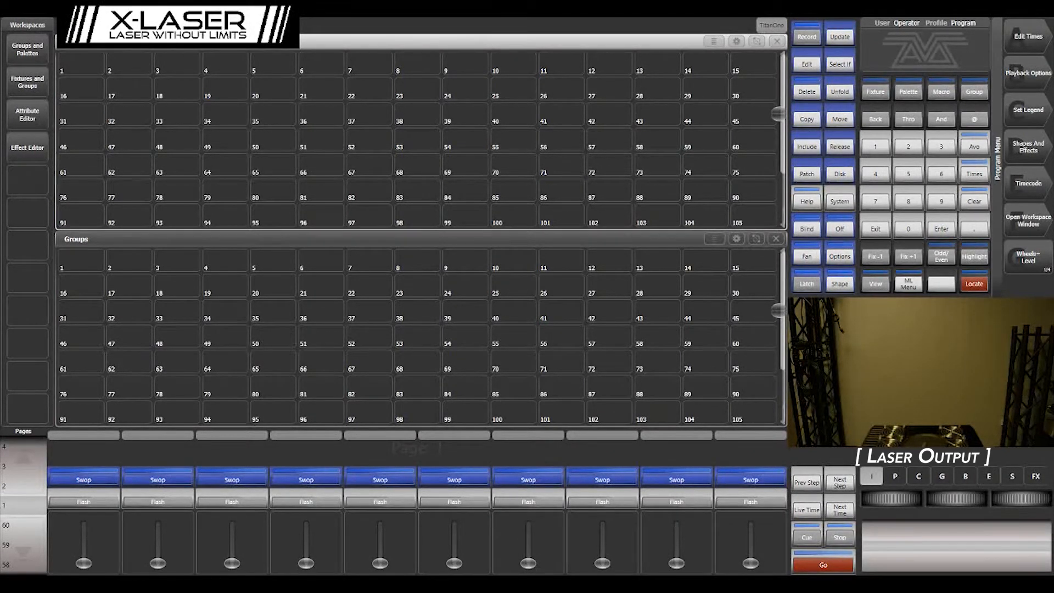
Start patching a fixture and choose the X-Laser Mercury to list its DMX modes.
left_click(806, 174)
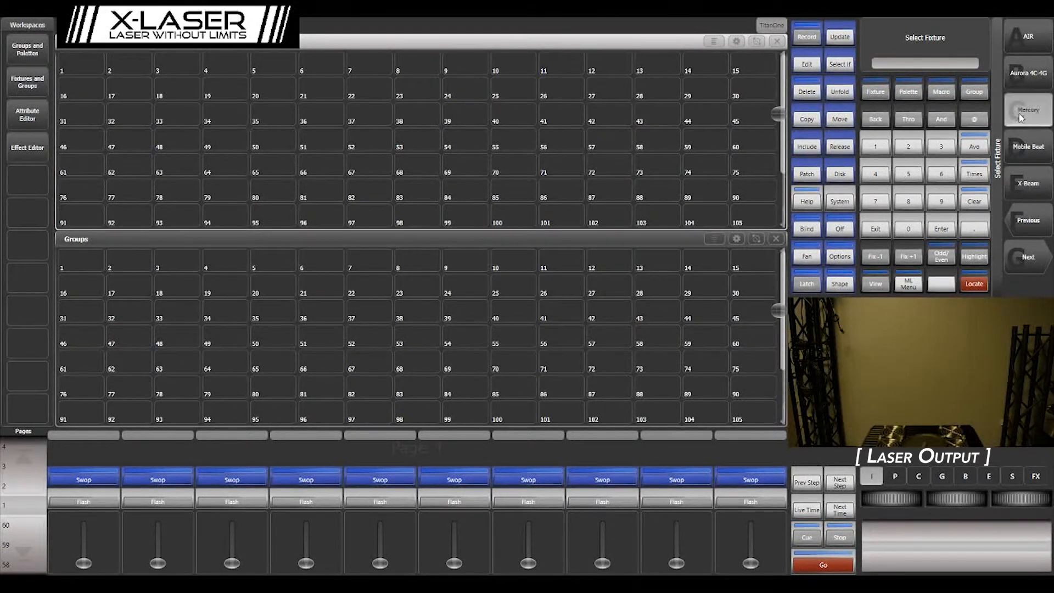
left_click(1028, 110)
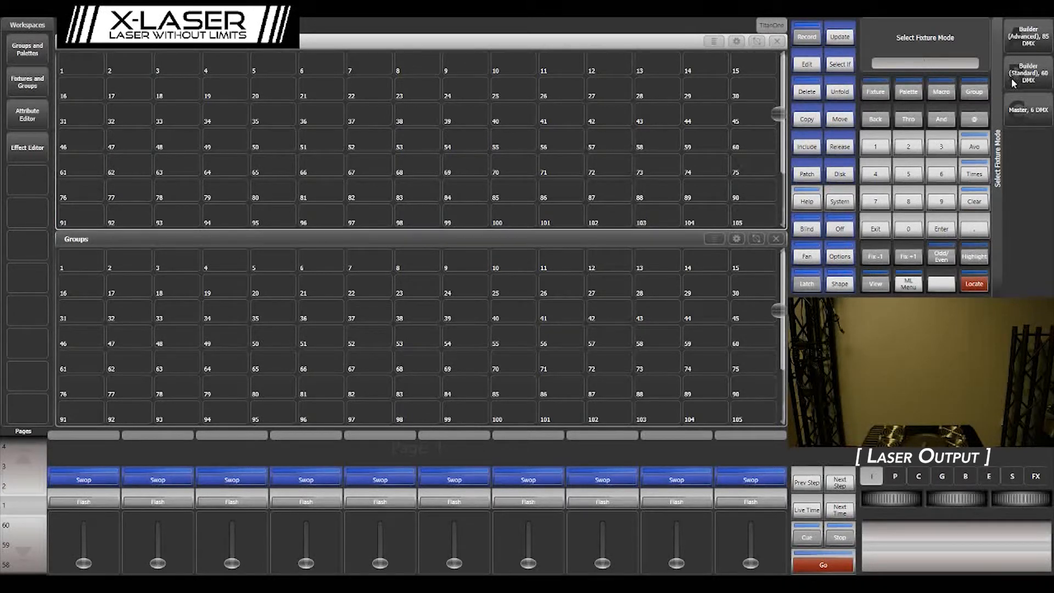
mouse_move(1017, 121)
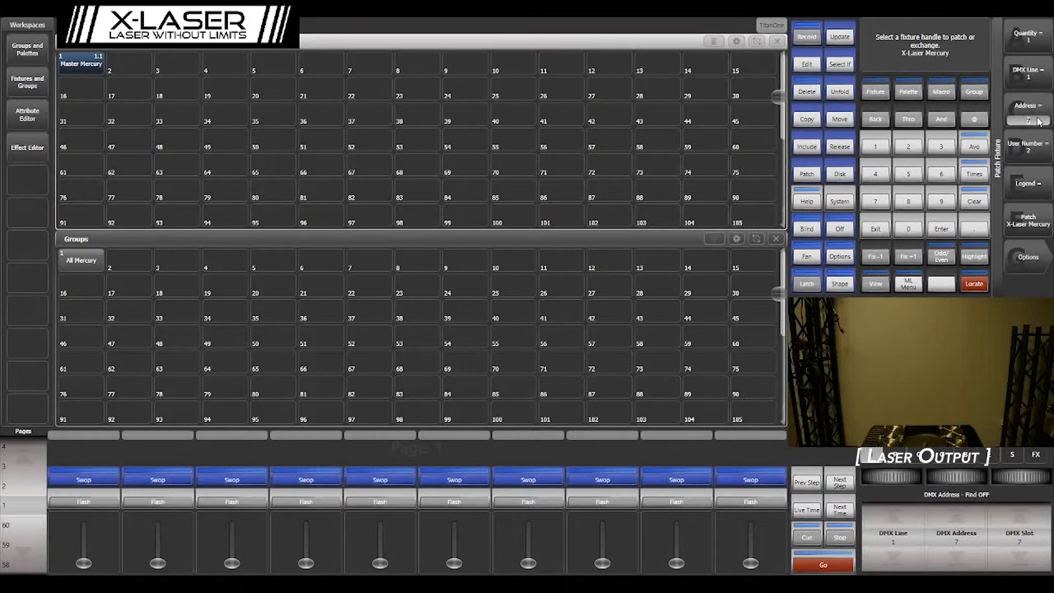
mouse_move(1042, 184)
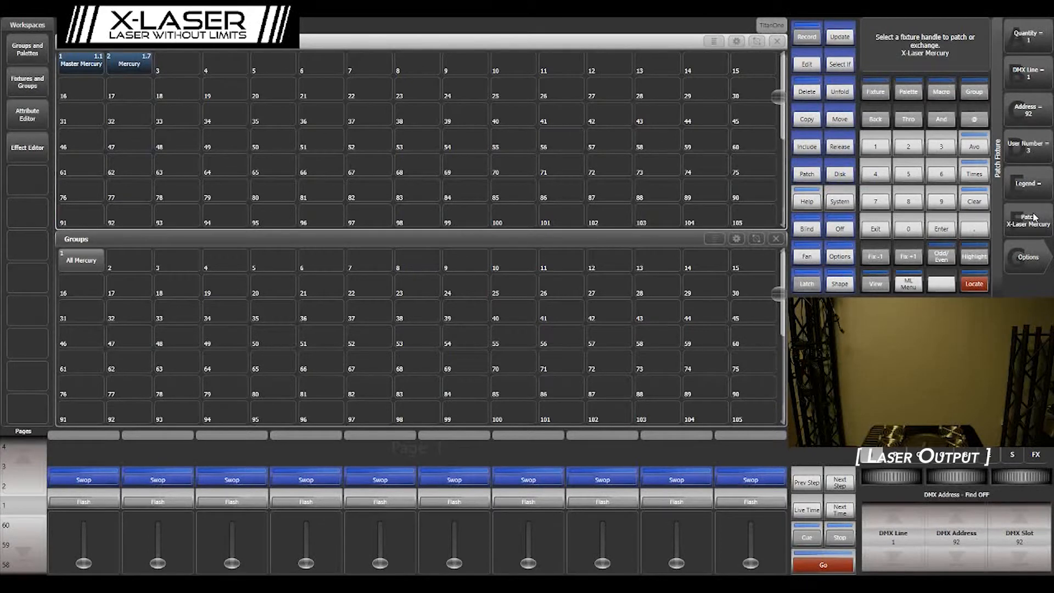
mouse_move(645, 117)
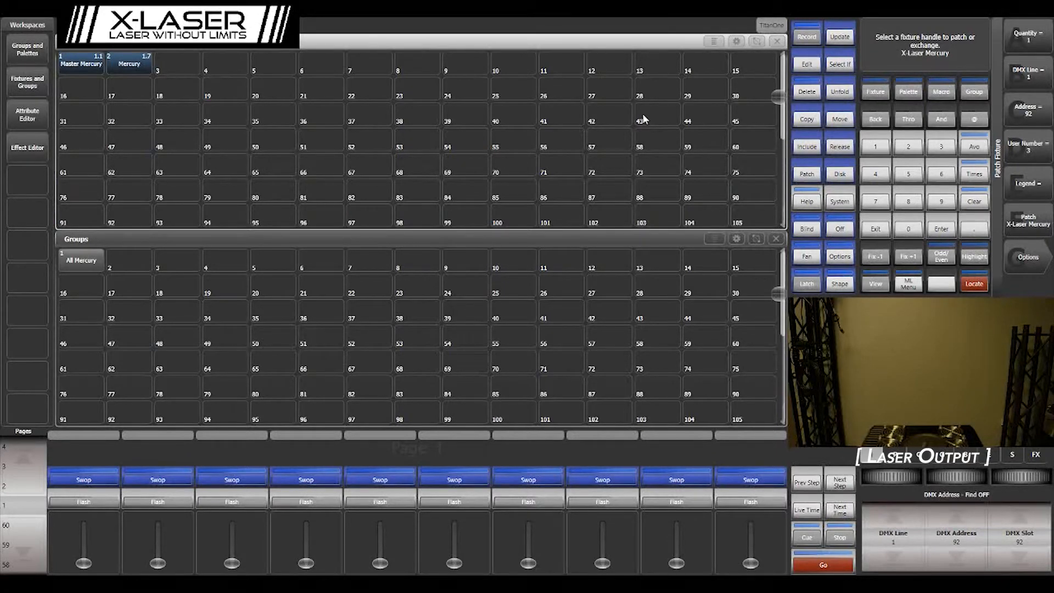
mouse_move(879, 250)
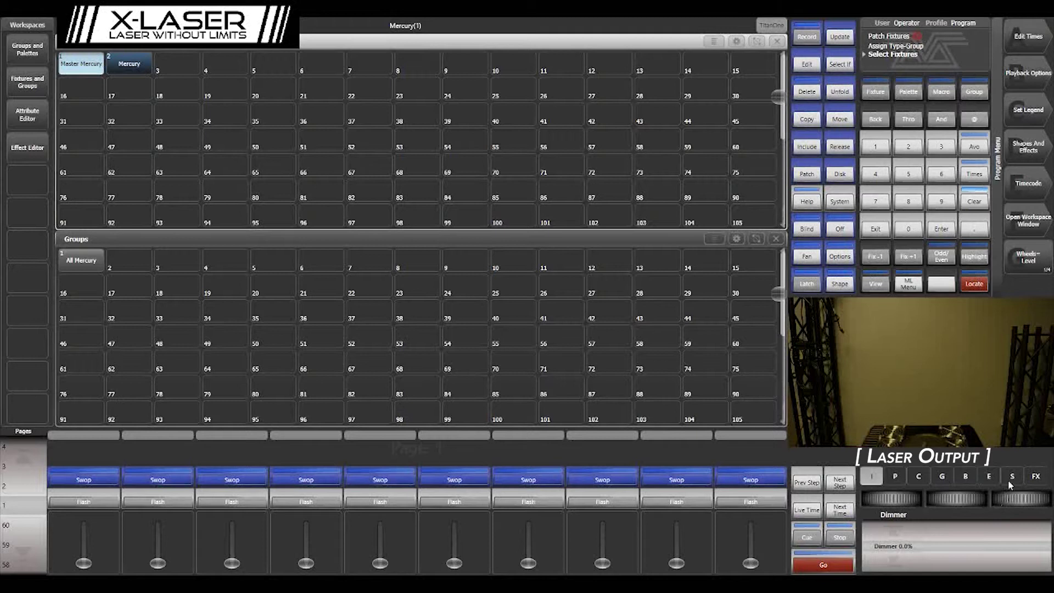
Set Master Mercury's Master Mode to Builders Enabled, freeze it, and select the builder Mercury.
left_click(1013, 492)
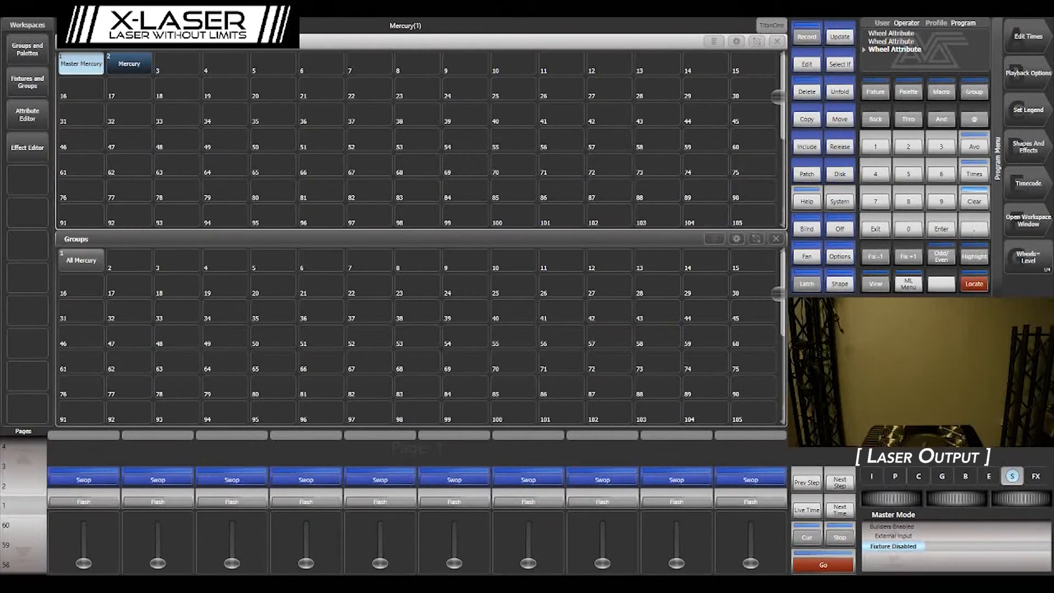
mouse_move(892, 507)
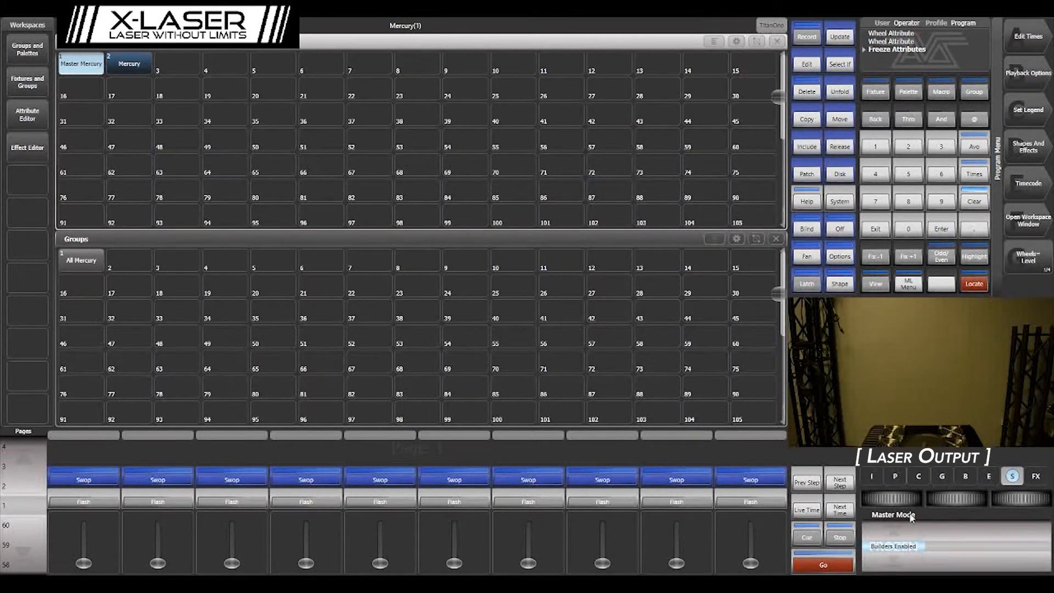
mouse_move(959, 480)
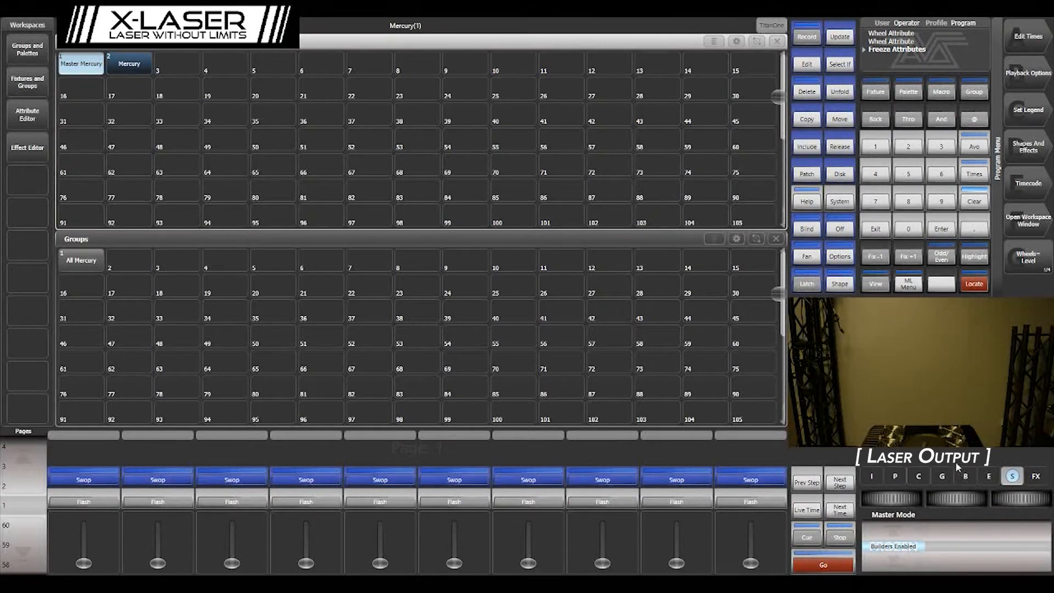
mouse_move(965, 482)
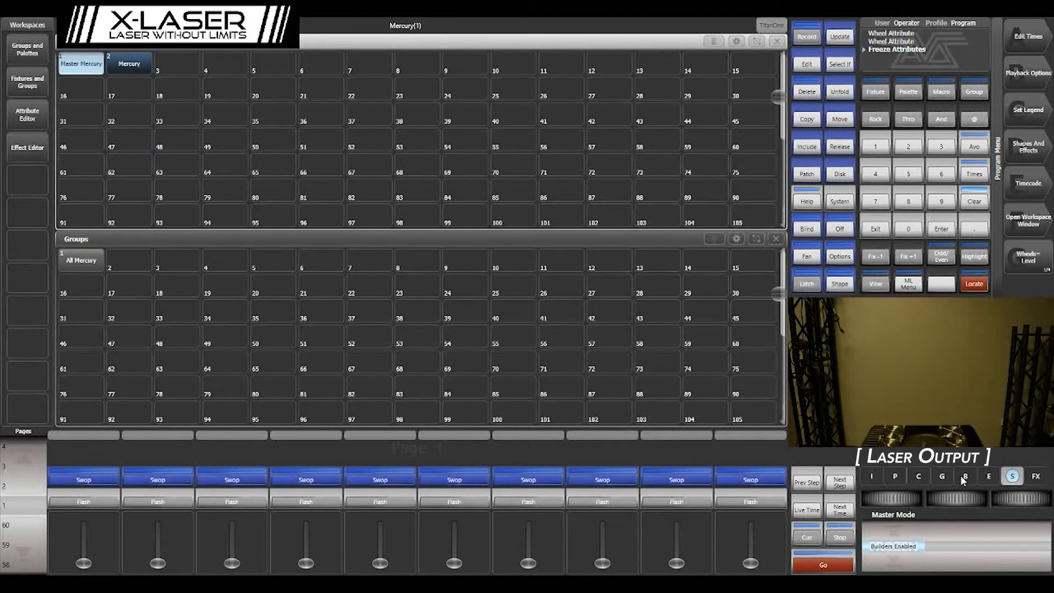
left_click(967, 476)
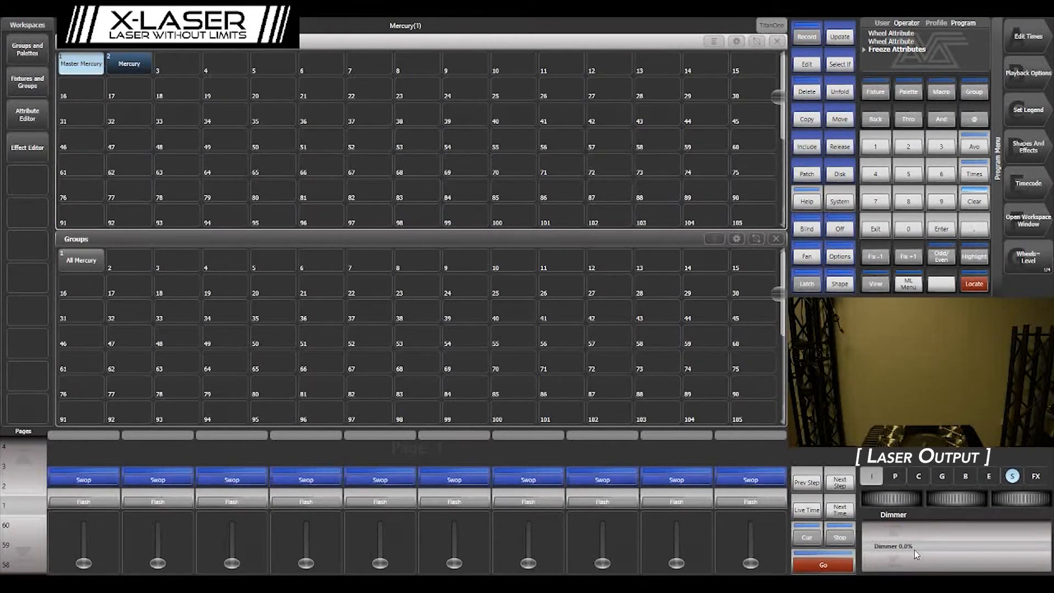
mouse_move(915, 542)
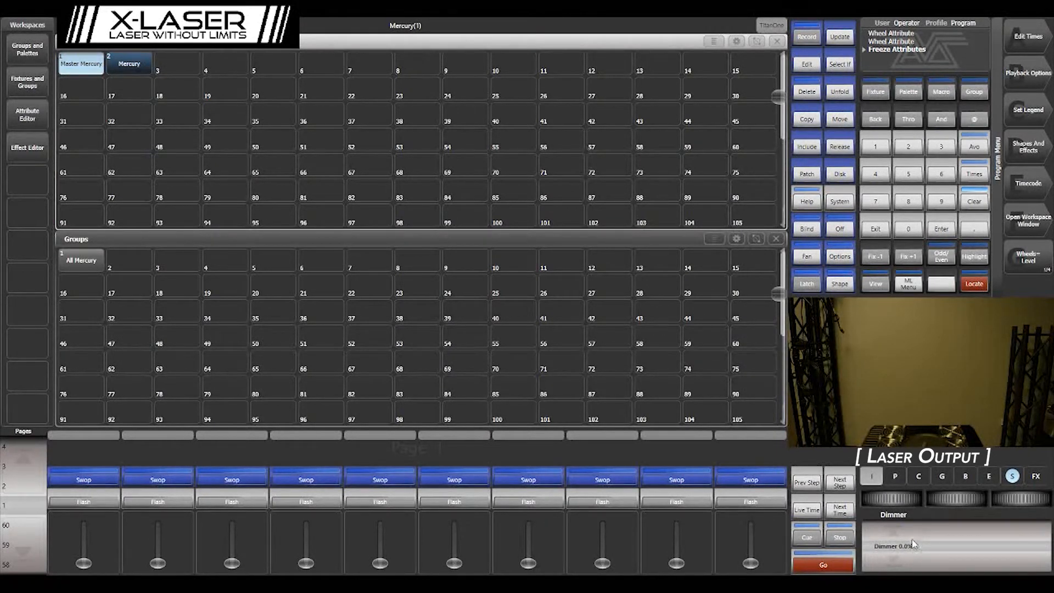
left_click(130, 64)
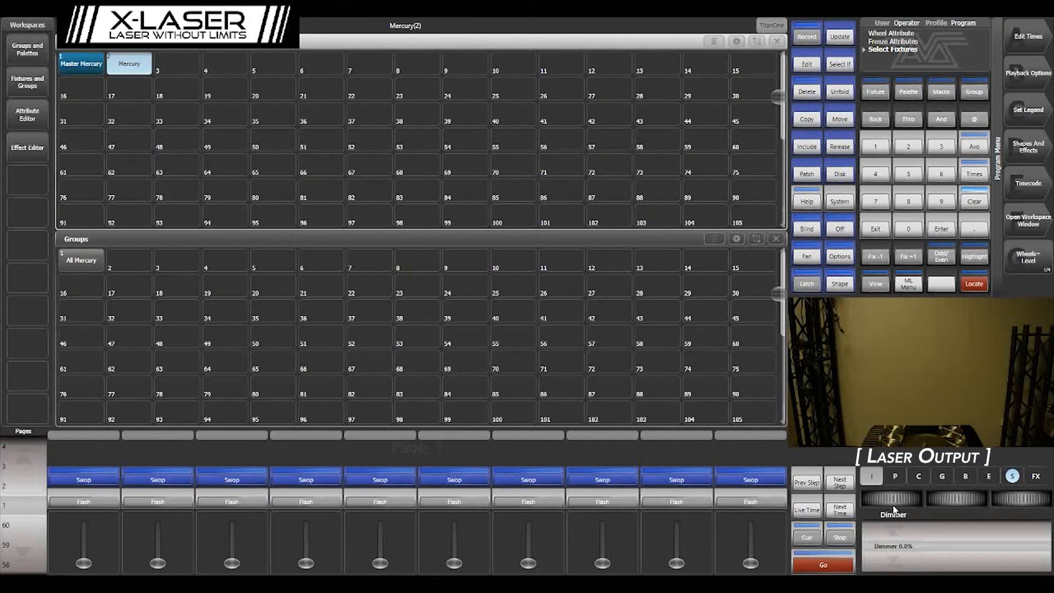
Locate the builder Mercury to 100% dimmer and set its pattern to Page 256, Pattern 1.
left_click(973, 283)
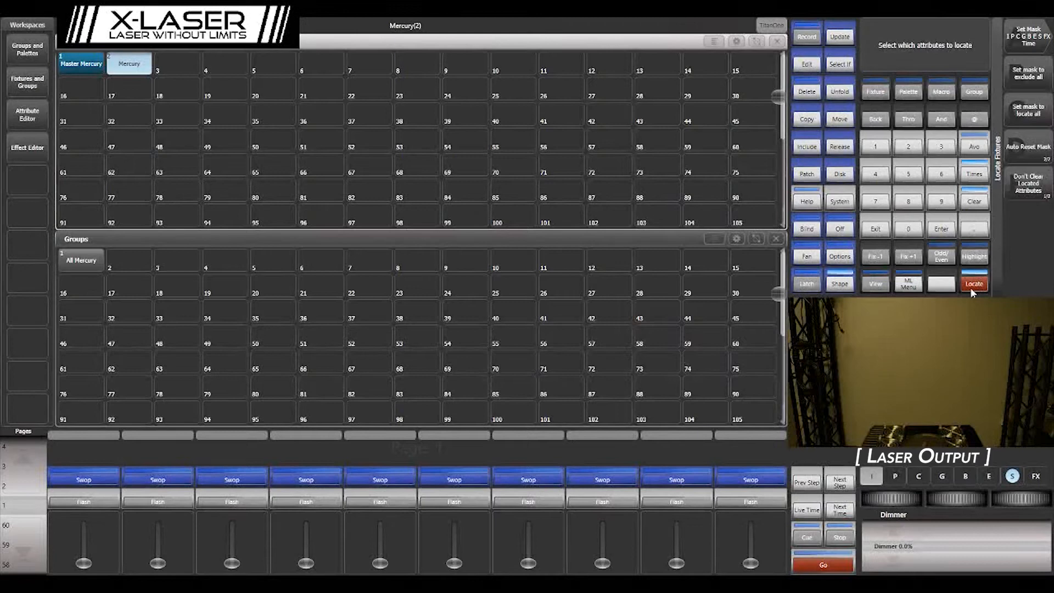
left_click(974, 284)
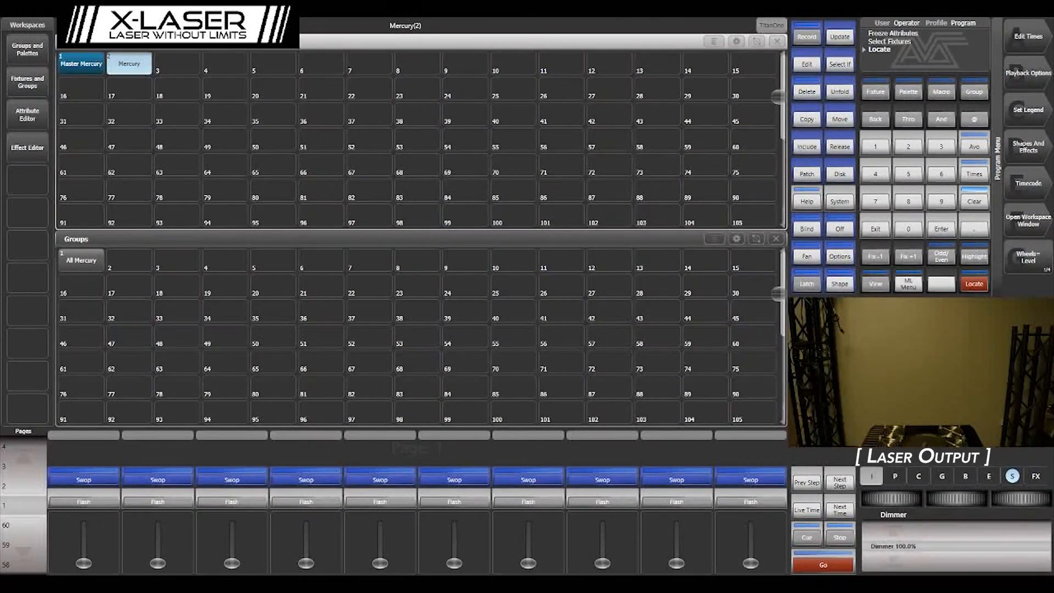
mouse_move(894, 556)
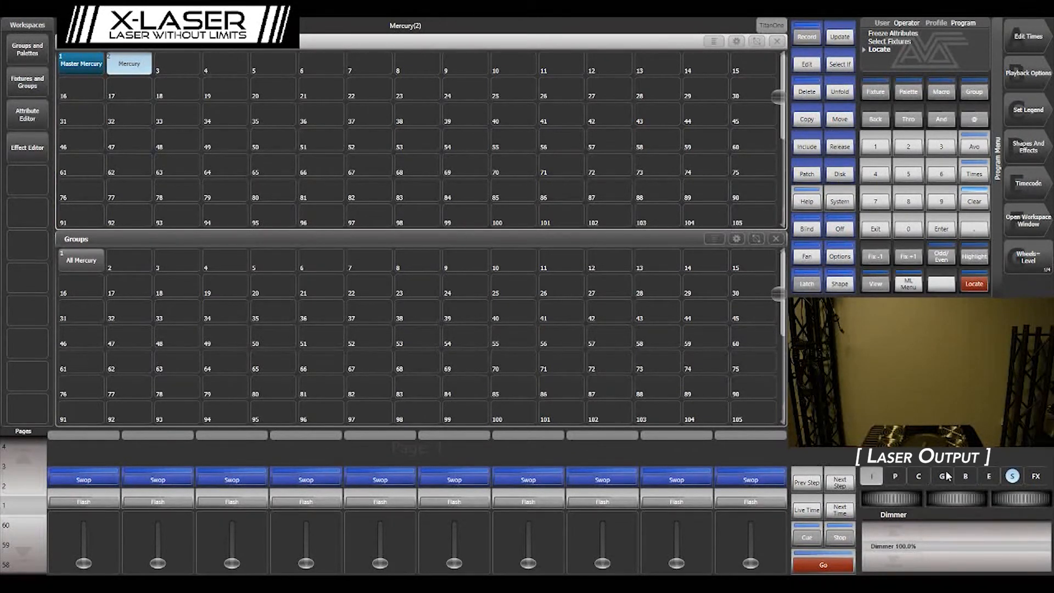
left_click(942, 476)
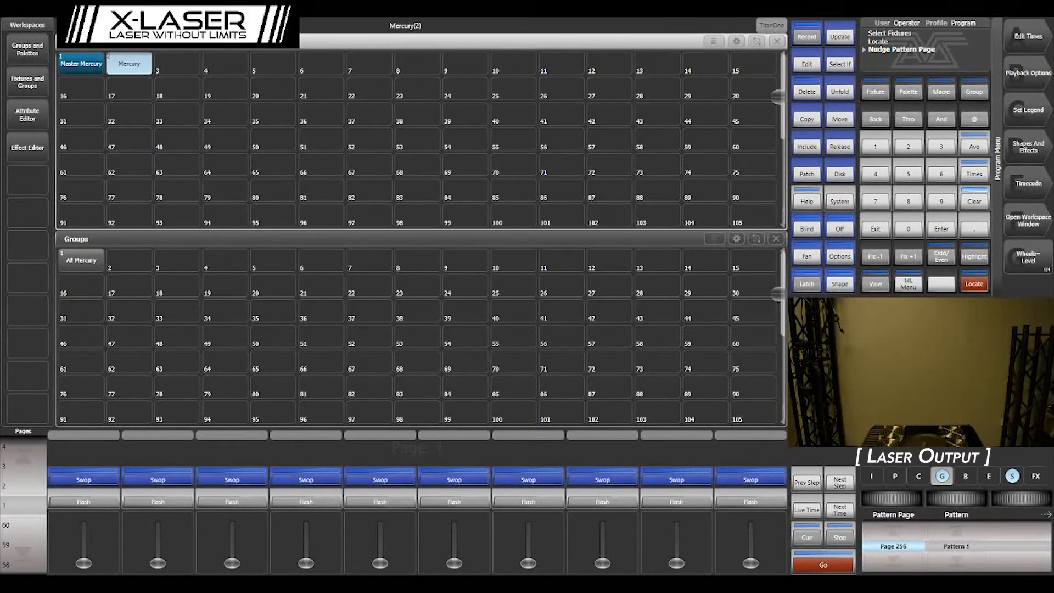
mouse_move(725, 310)
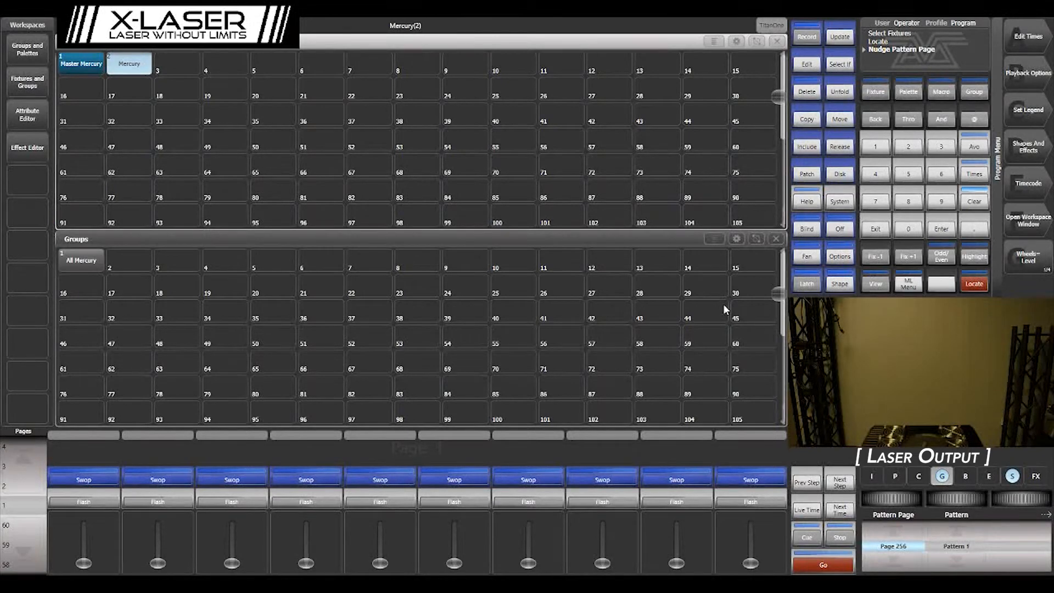
mouse_move(460, 161)
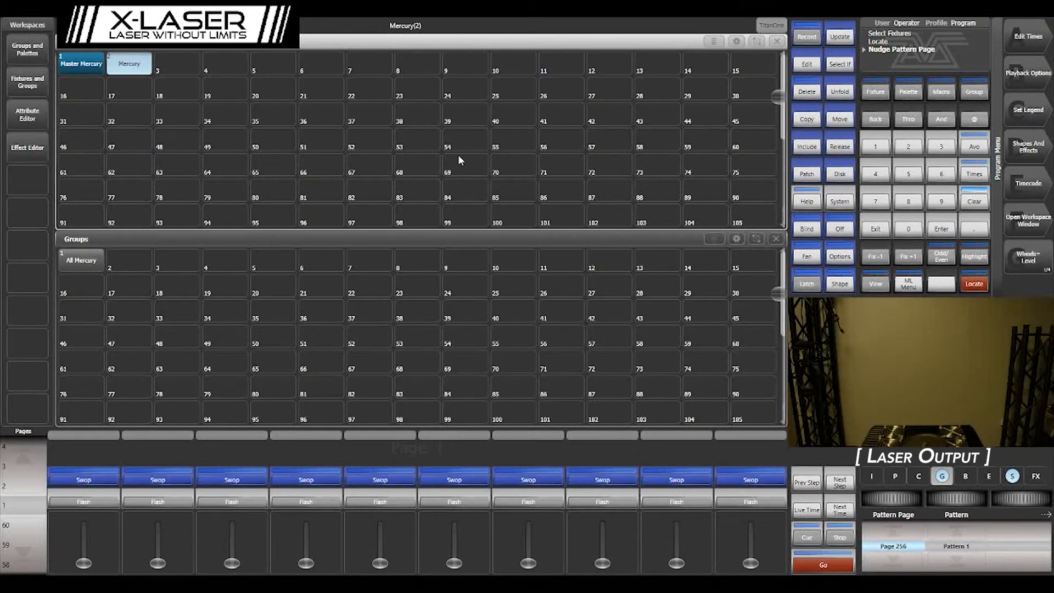
mouse_move(135, 59)
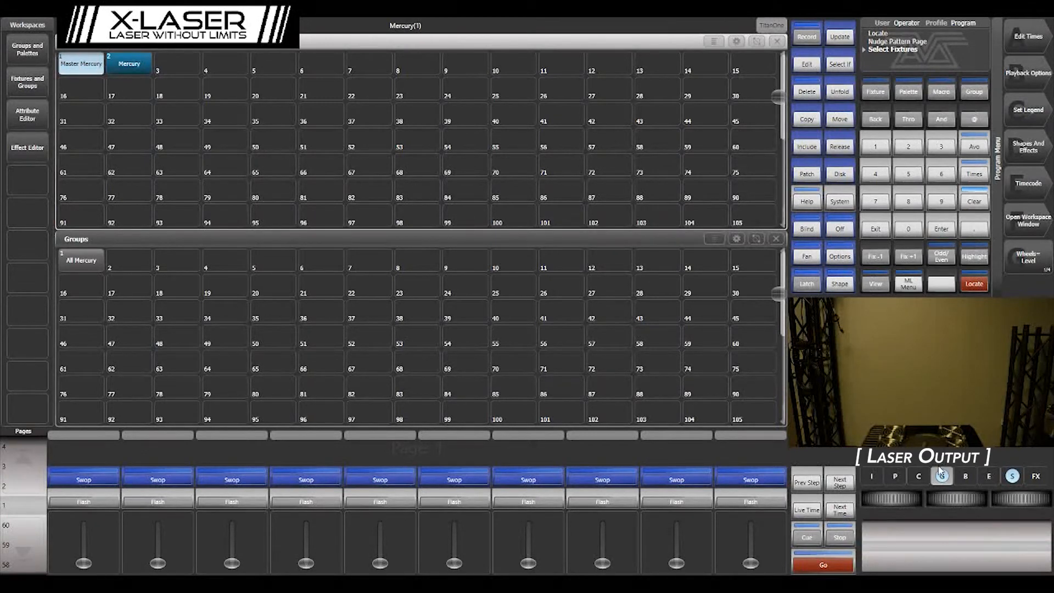
Raise the Master Mercury's dimmer to about 36.8% so a square outline appears.
left_click(942, 477)
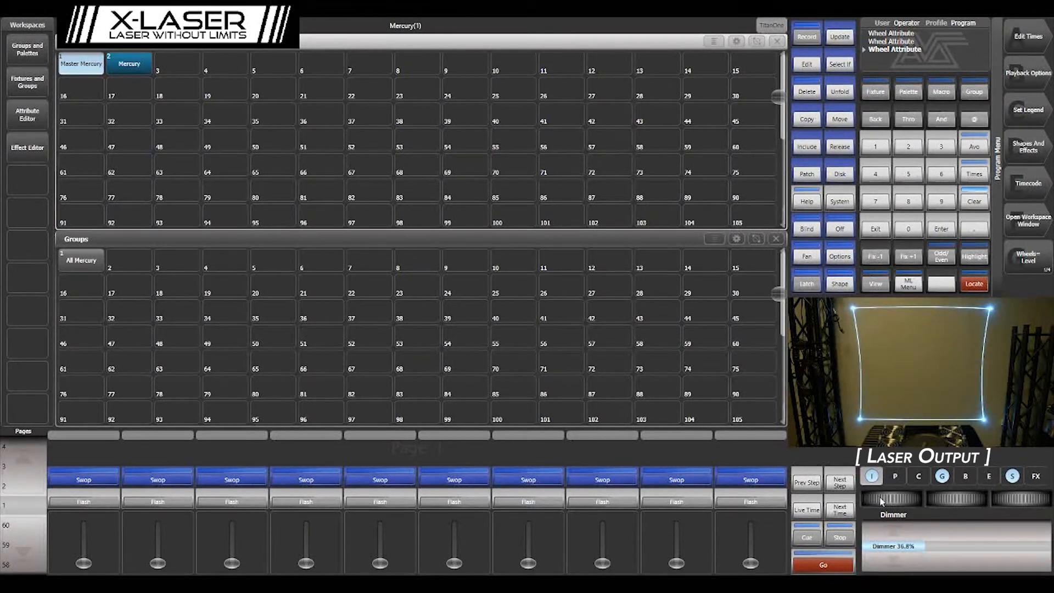
mouse_move(545, 343)
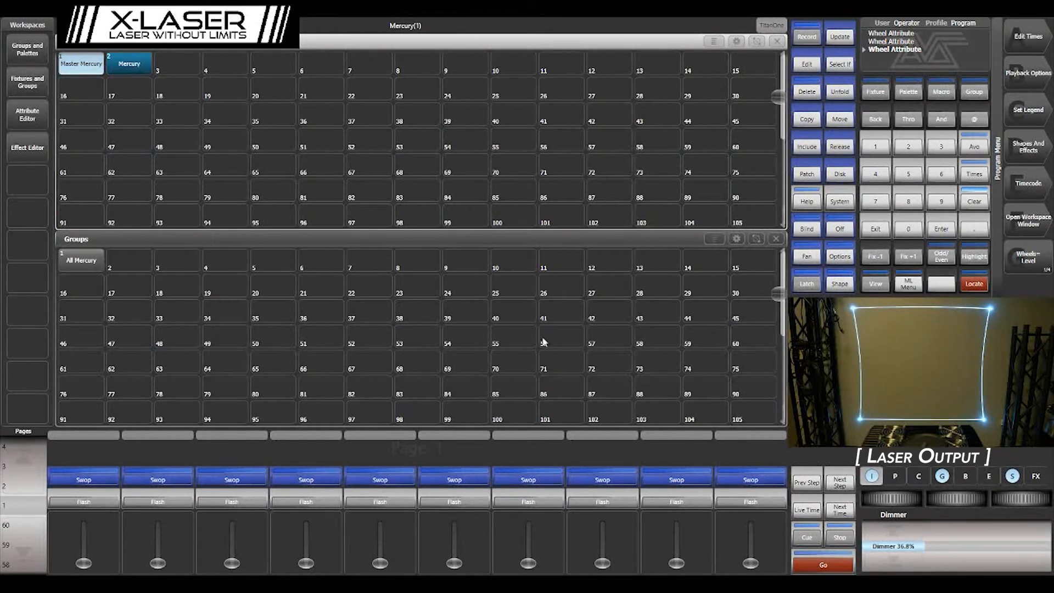
mouse_move(920, 507)
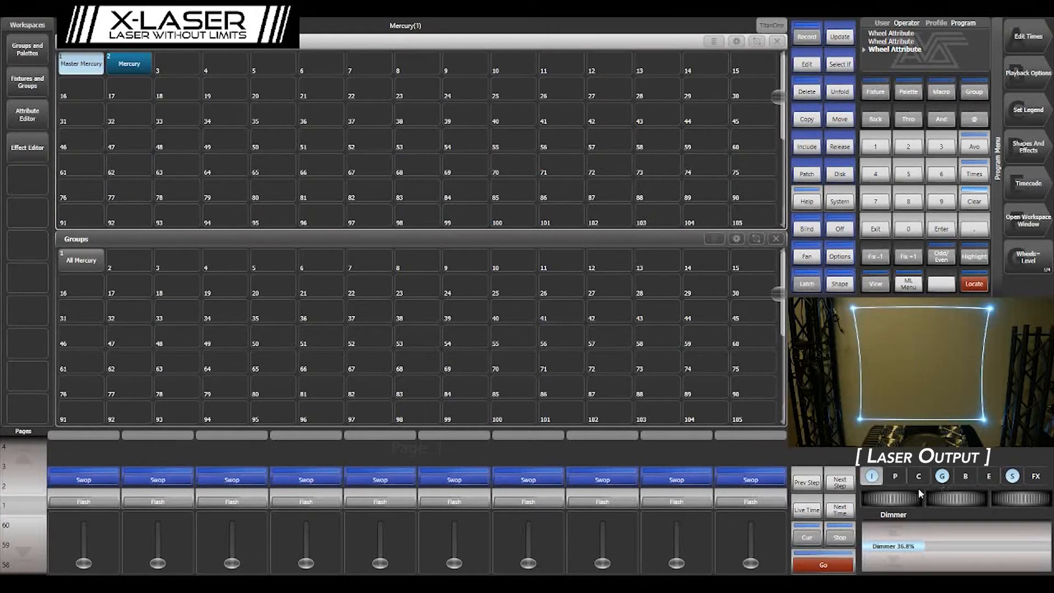
mouse_move(964, 477)
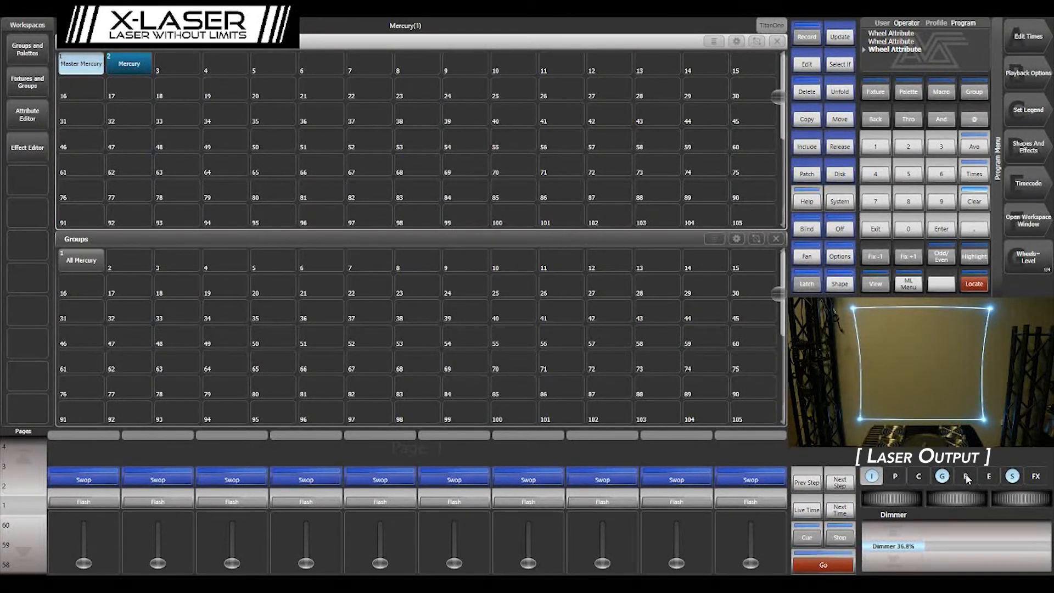
Shrink the master's output to X scale 76.3% and Y scale 77.4%.
left_click(967, 476)
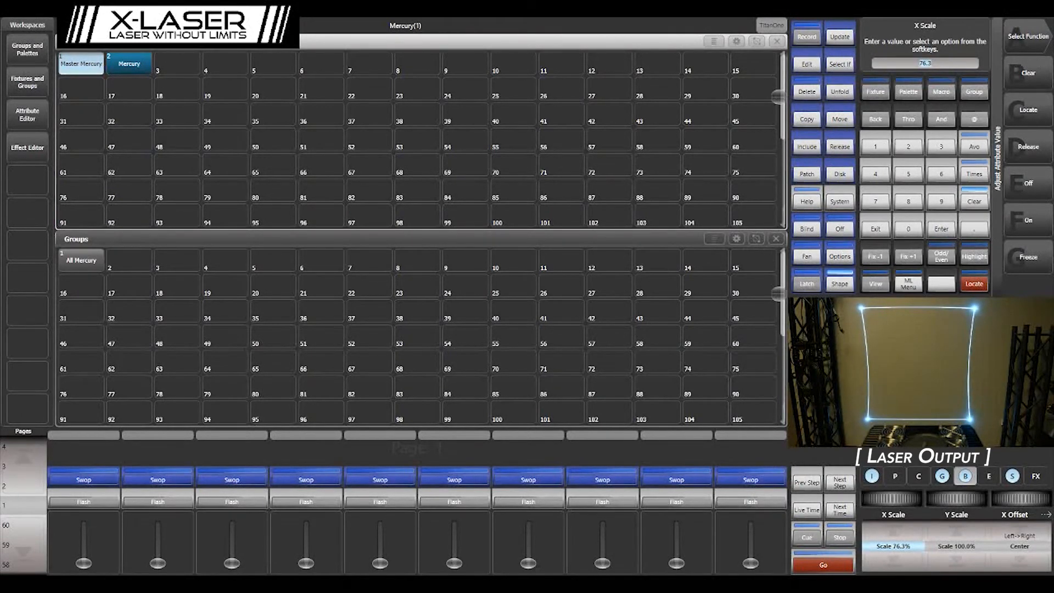
mouse_move(955, 508)
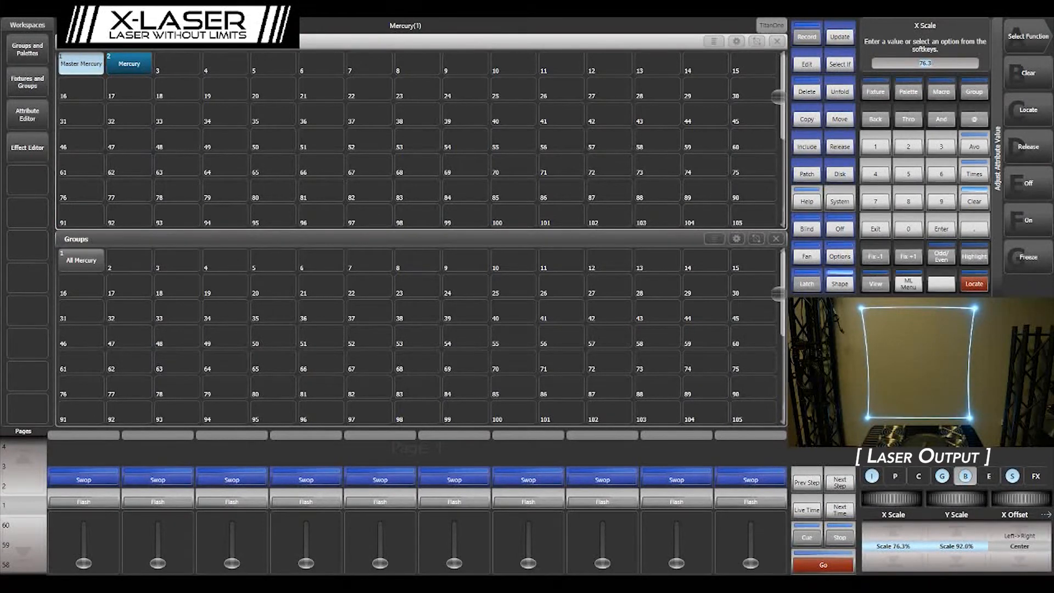
left_click_drag(955, 497, 955, 511)
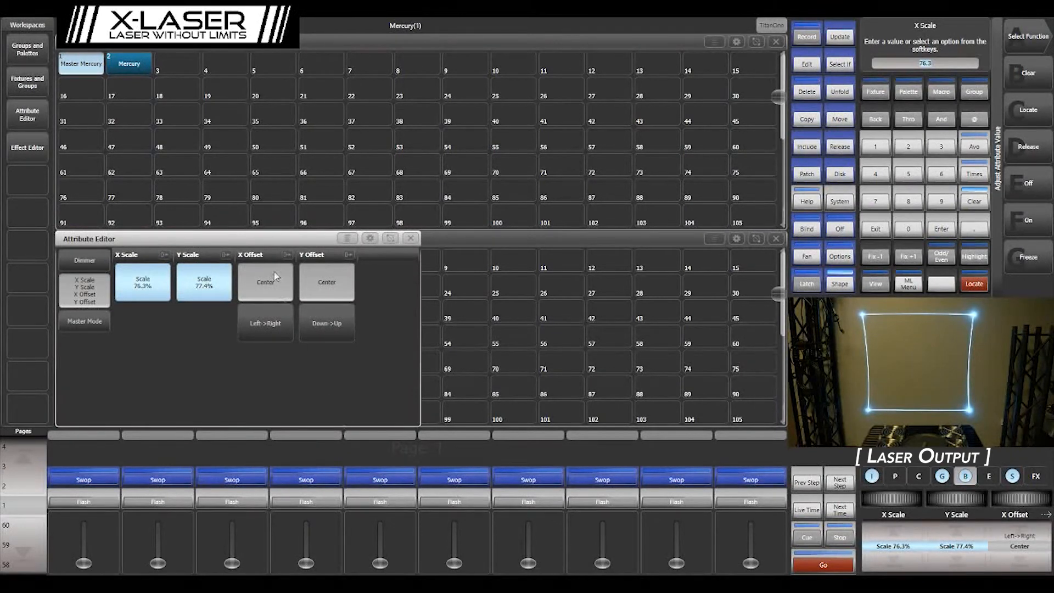
Centre the master's X and Y offsets in the Attribute Editor.
left_click(328, 282)
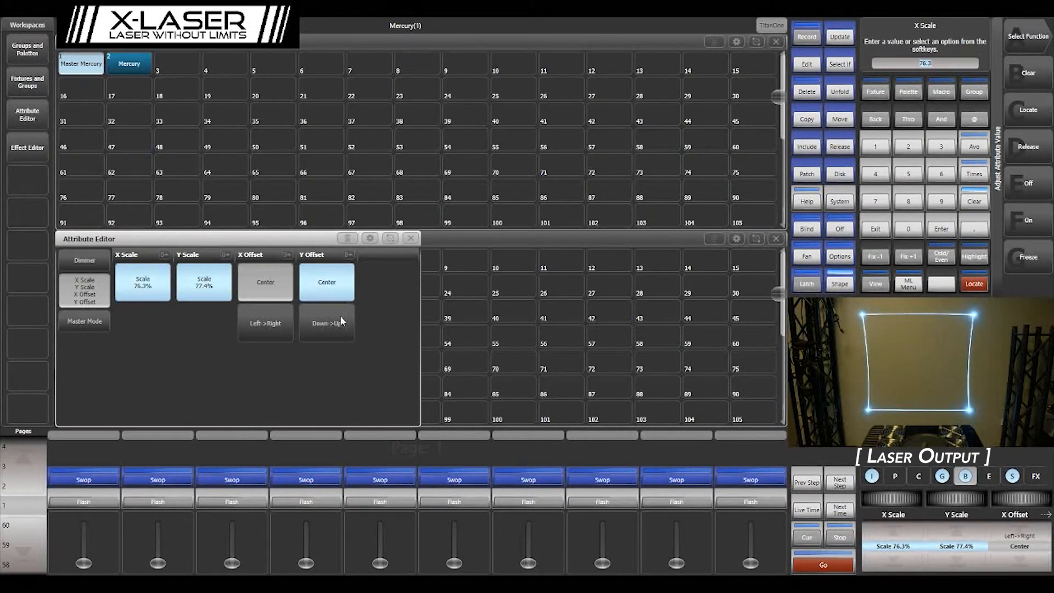
left_click(327, 323)
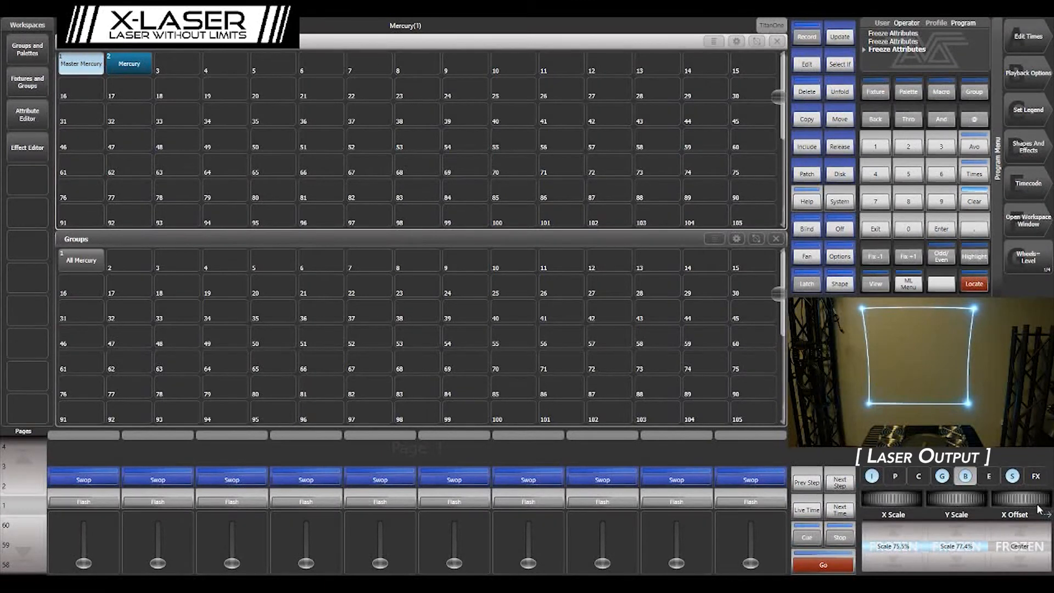
Freeze the scale and offset values, then bring the master's dimmer up to 100%.
left_click(964, 477)
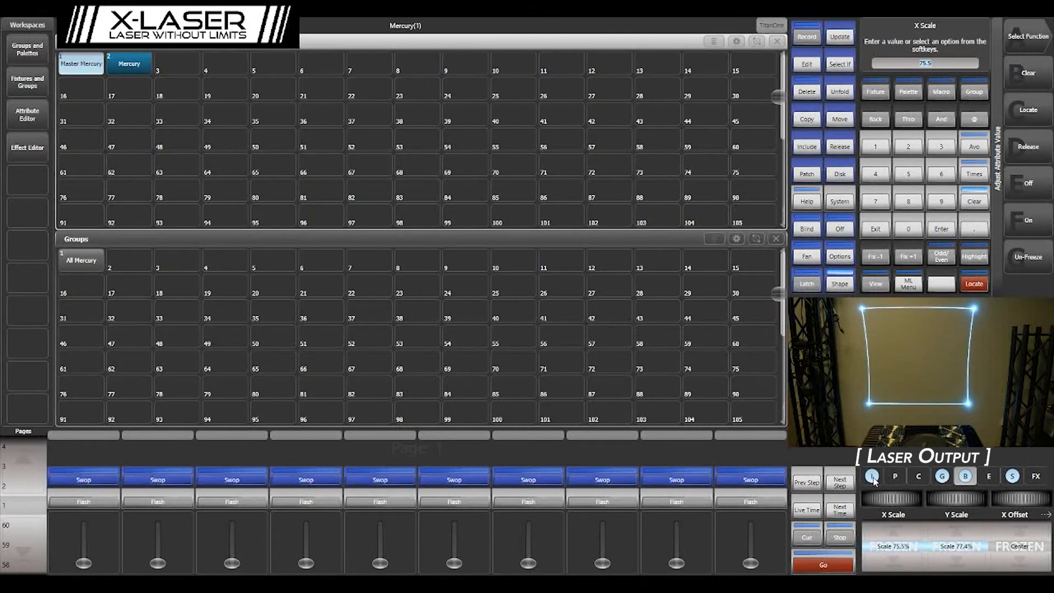
left_click(872, 475)
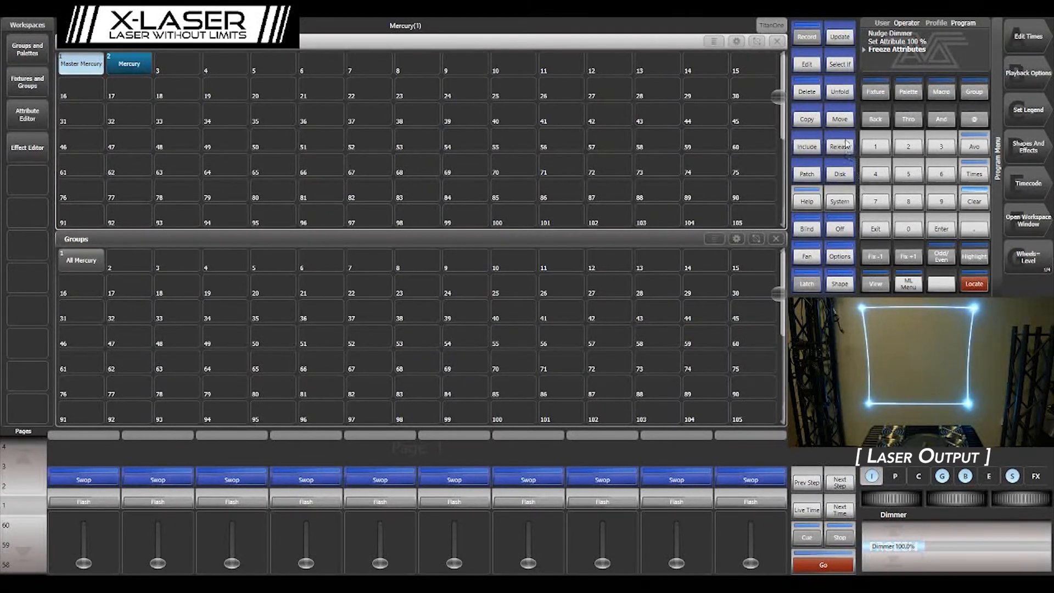
Move Master Mercury to cell 76 and select the builder Mercury for locating.
left_click(81, 66)
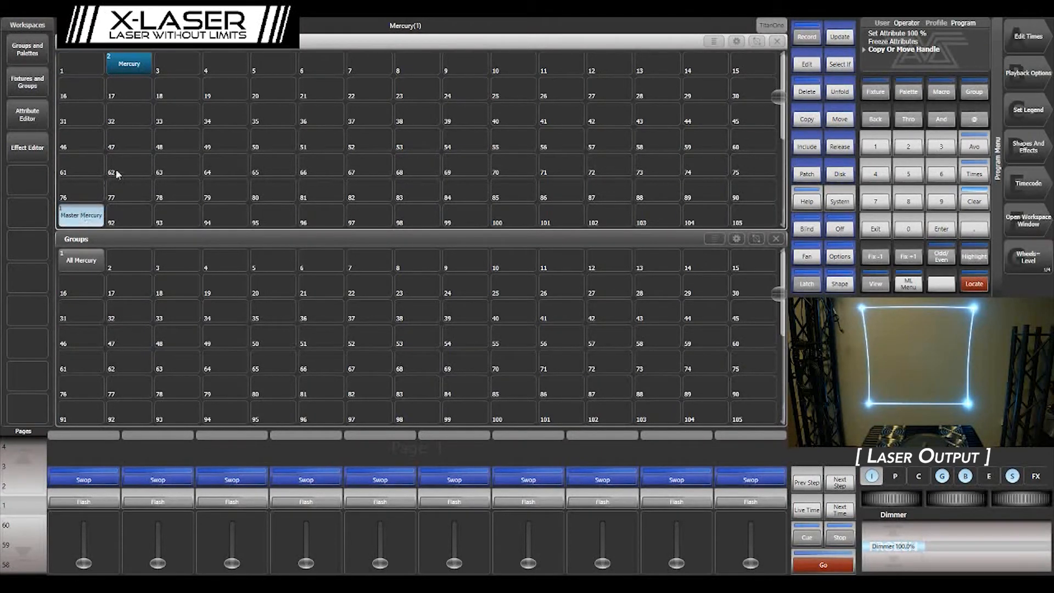
mouse_move(655, 178)
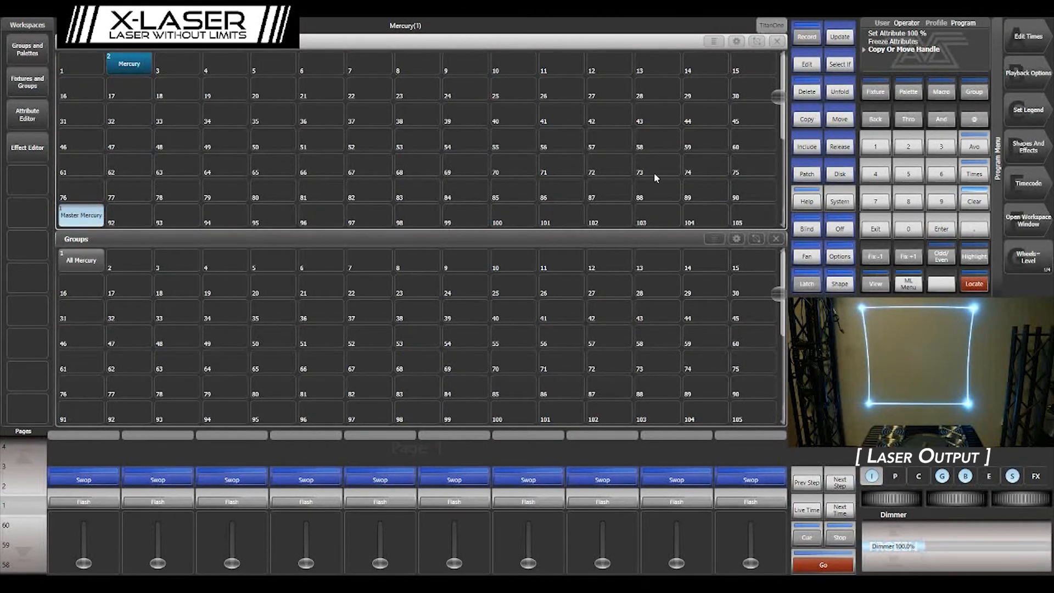
left_click(127, 65)
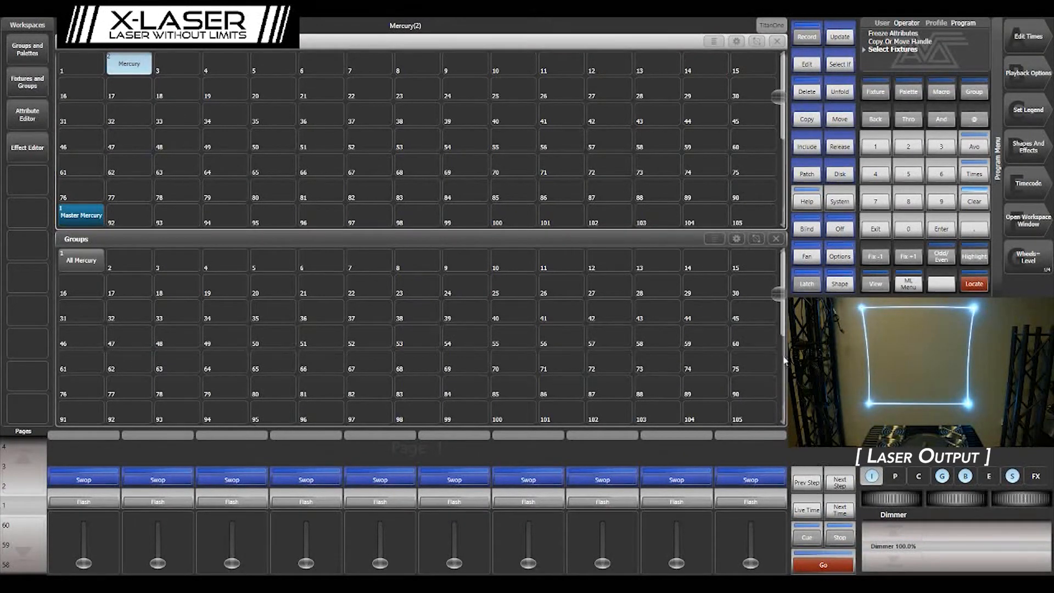
mouse_move(167, 86)
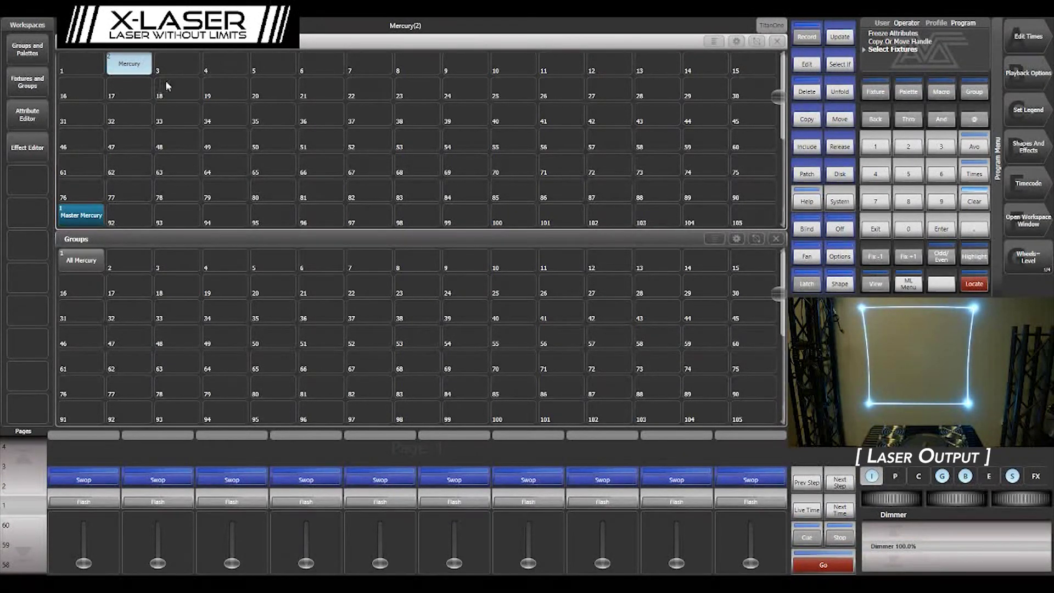
left_click(976, 283)
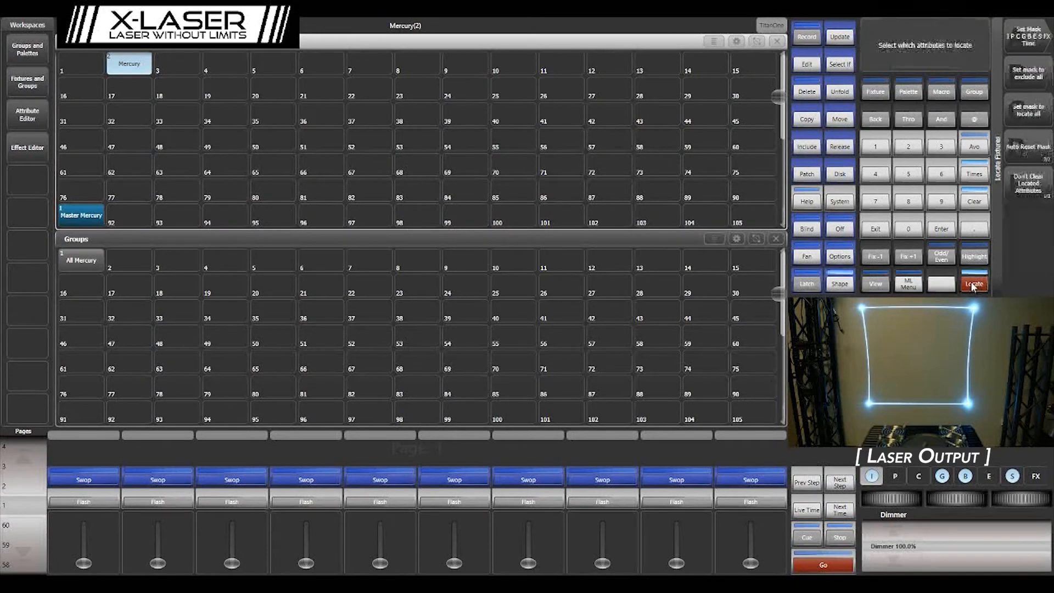
left_click(974, 284)
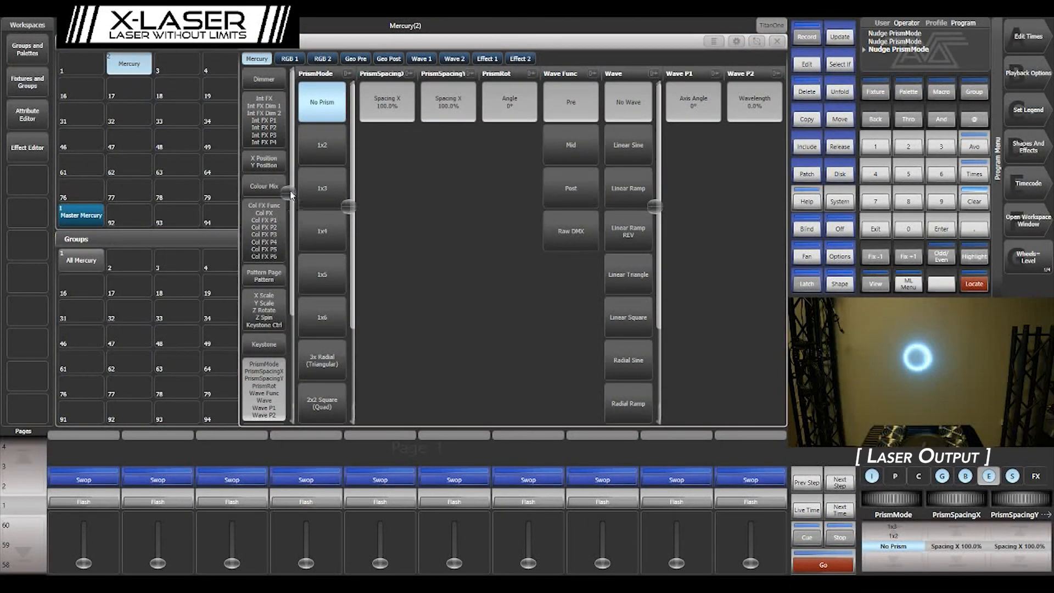
mouse_move(269, 350)
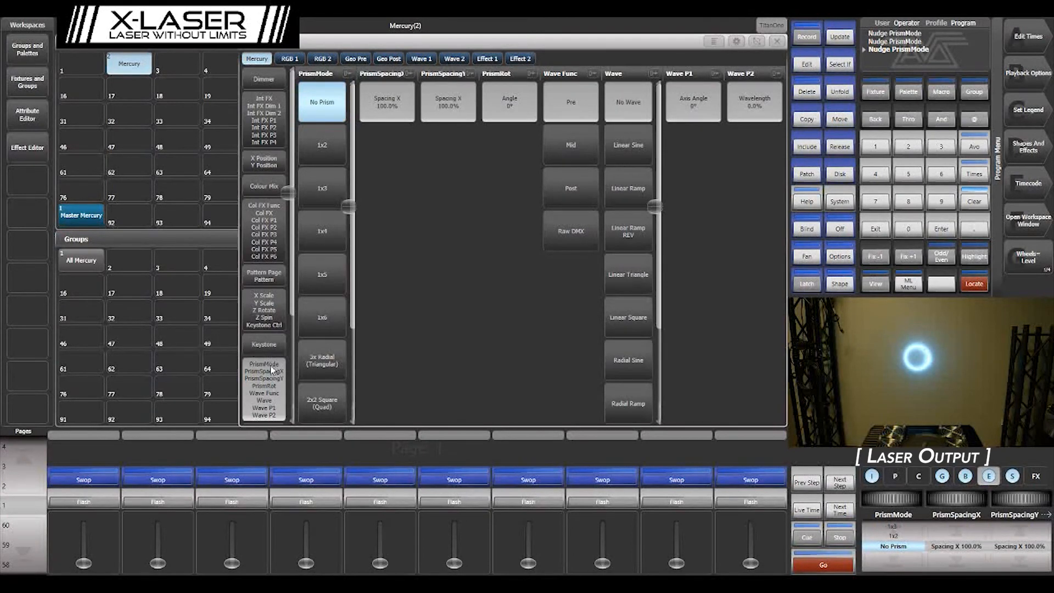
Set the Mercury's prism to 3x Radial (Triangular) with Spacing X selected, projecting three circles.
scroll("down", 3)
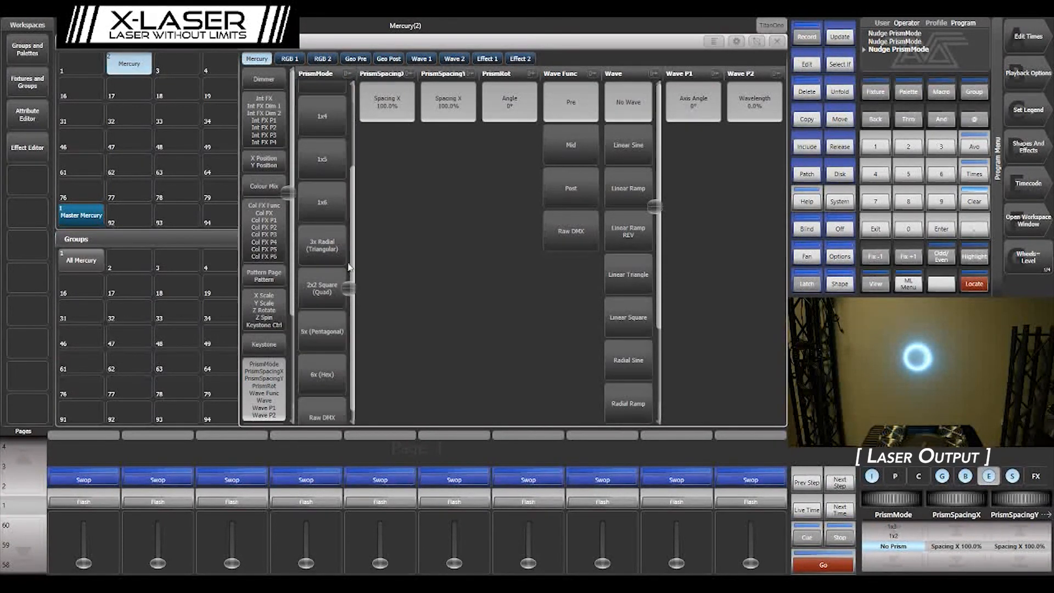
left_click(322, 246)
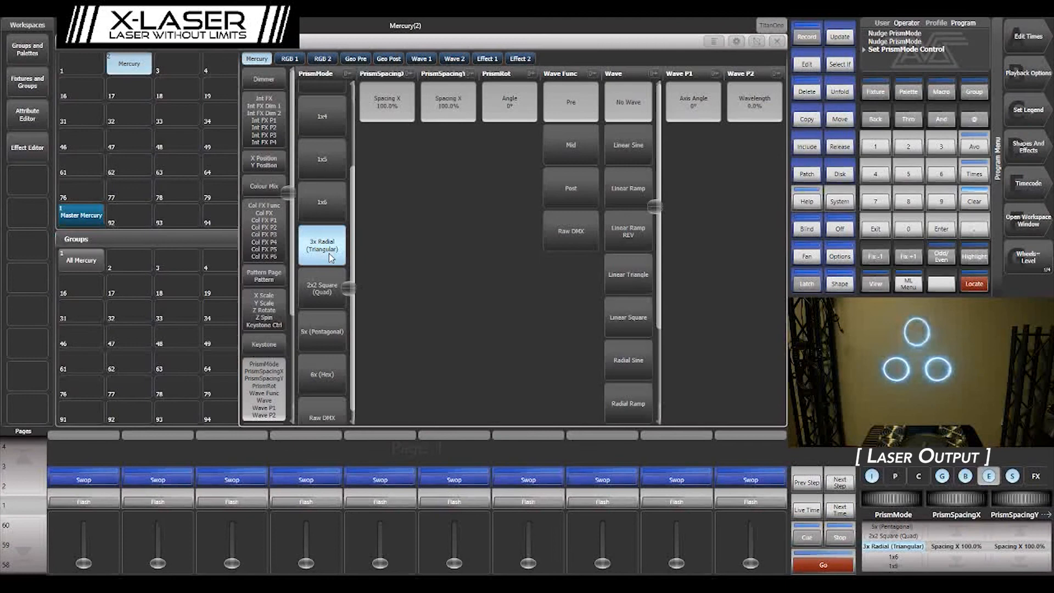
left_click(388, 103)
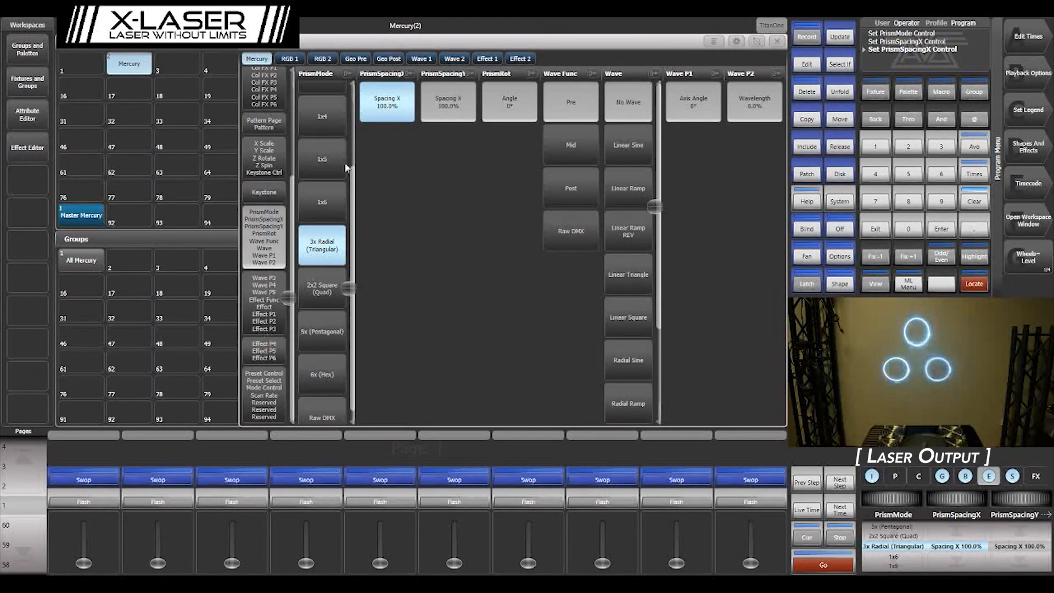
left_click(487, 57)
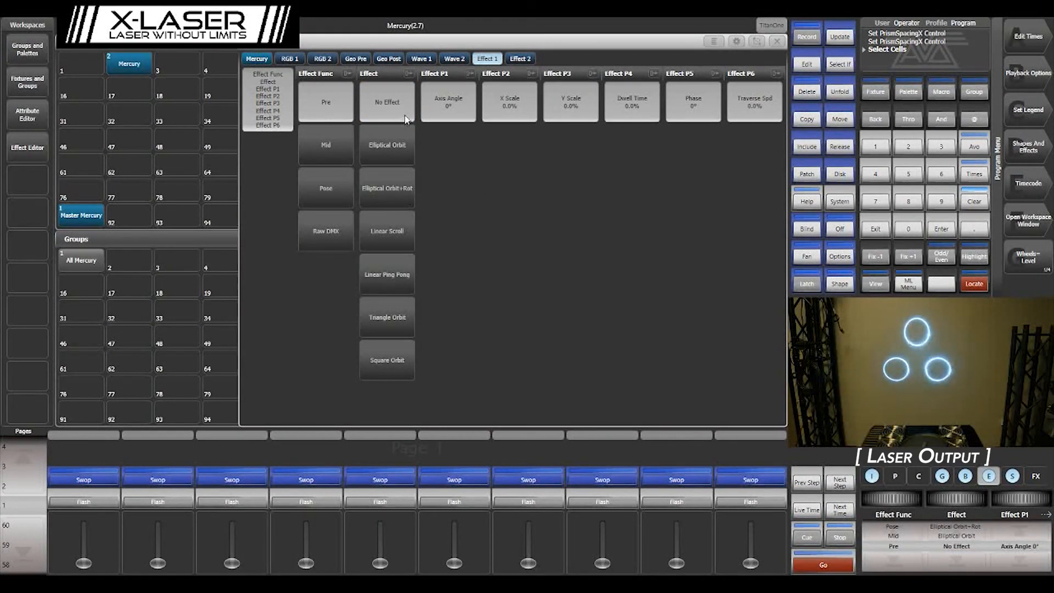
Run an Elliptical Orbit effect with traverse speed 3.2% and Y scale about 29%.
left_click(386, 145)
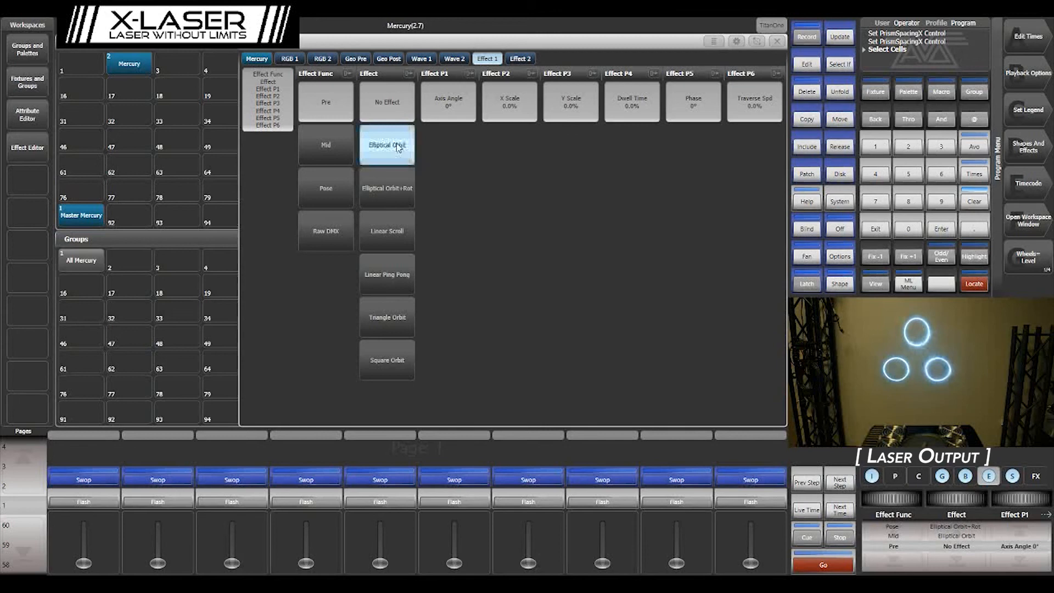
left_click(387, 145)
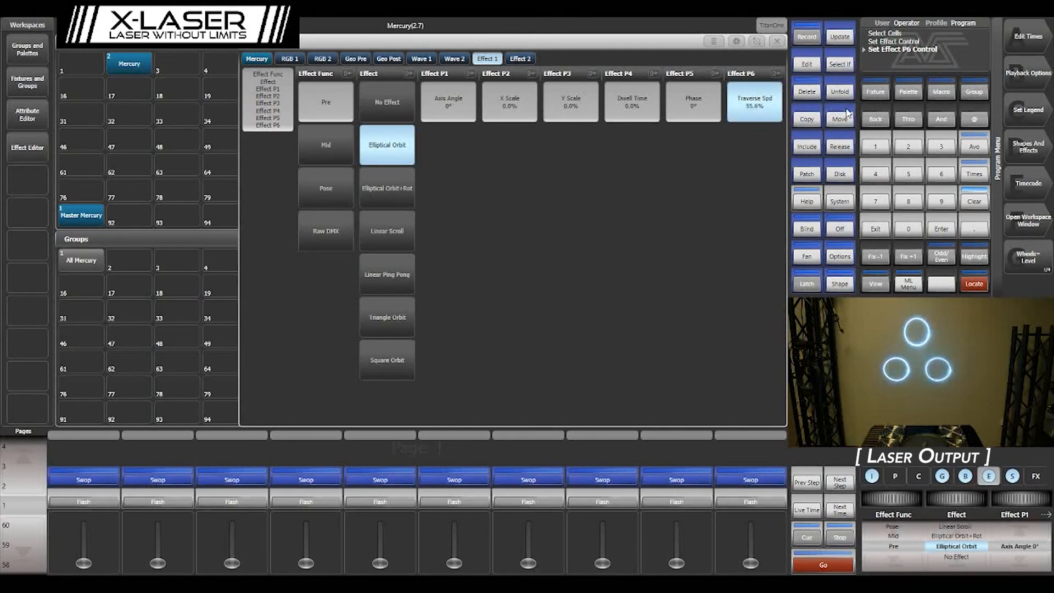
left_click(756, 101)
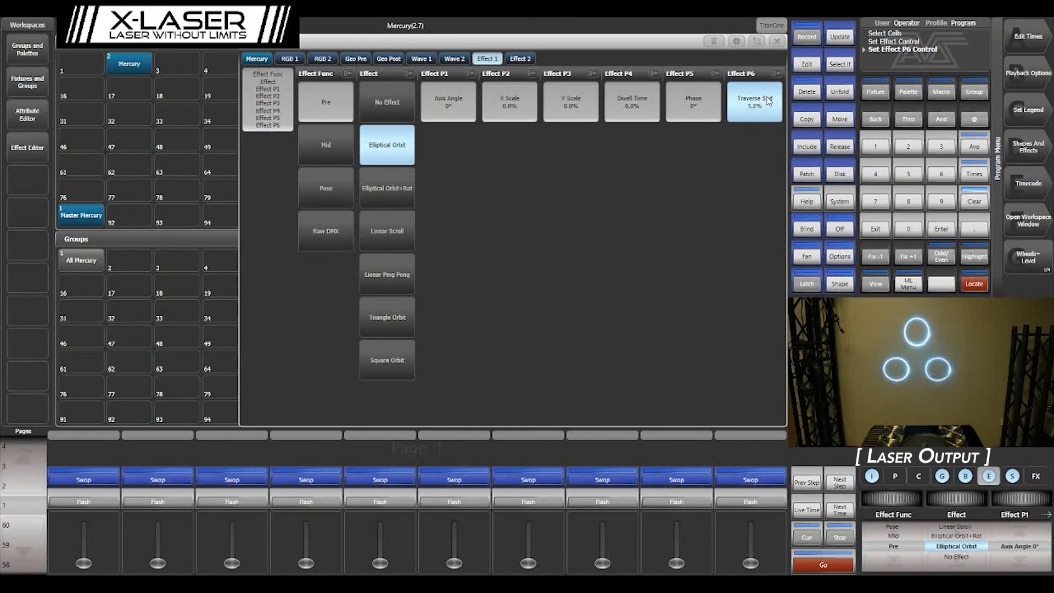
left_click(571, 101)
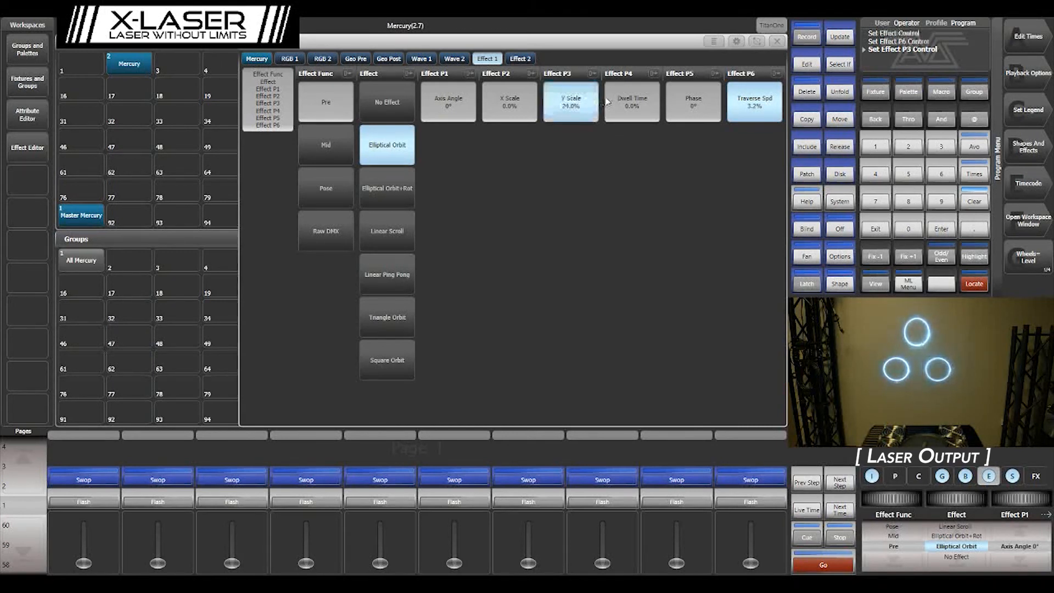